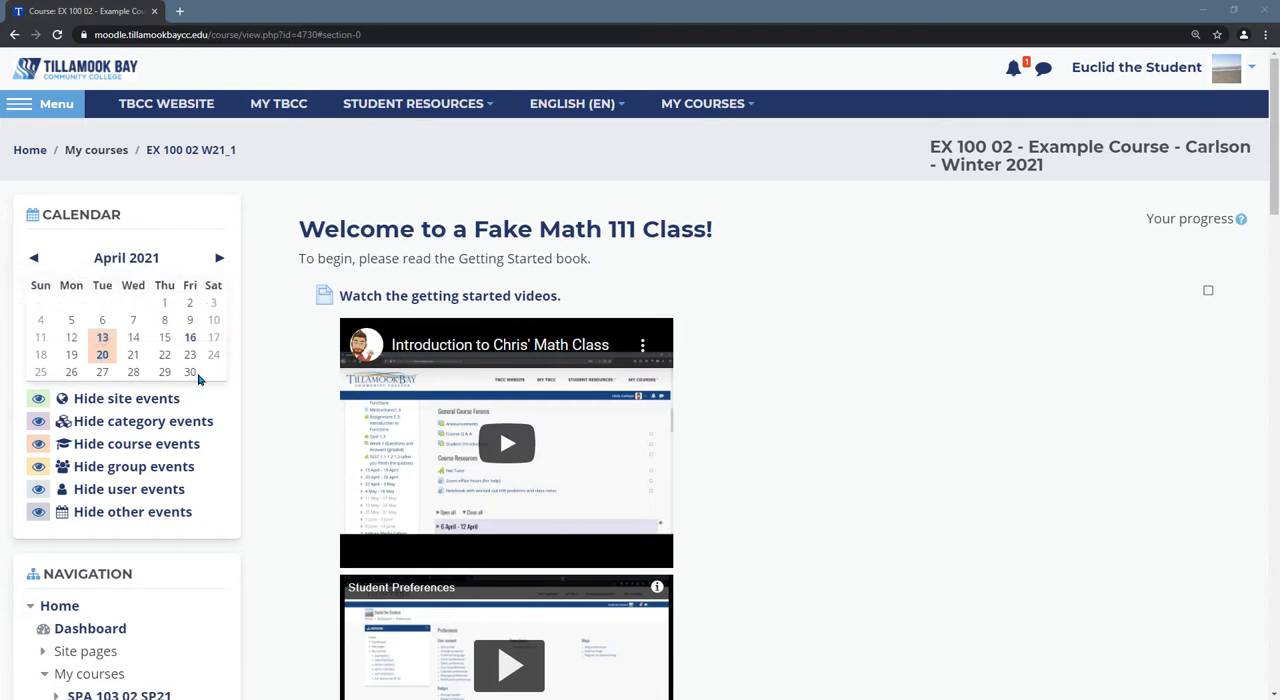
mouse_move(132, 354)
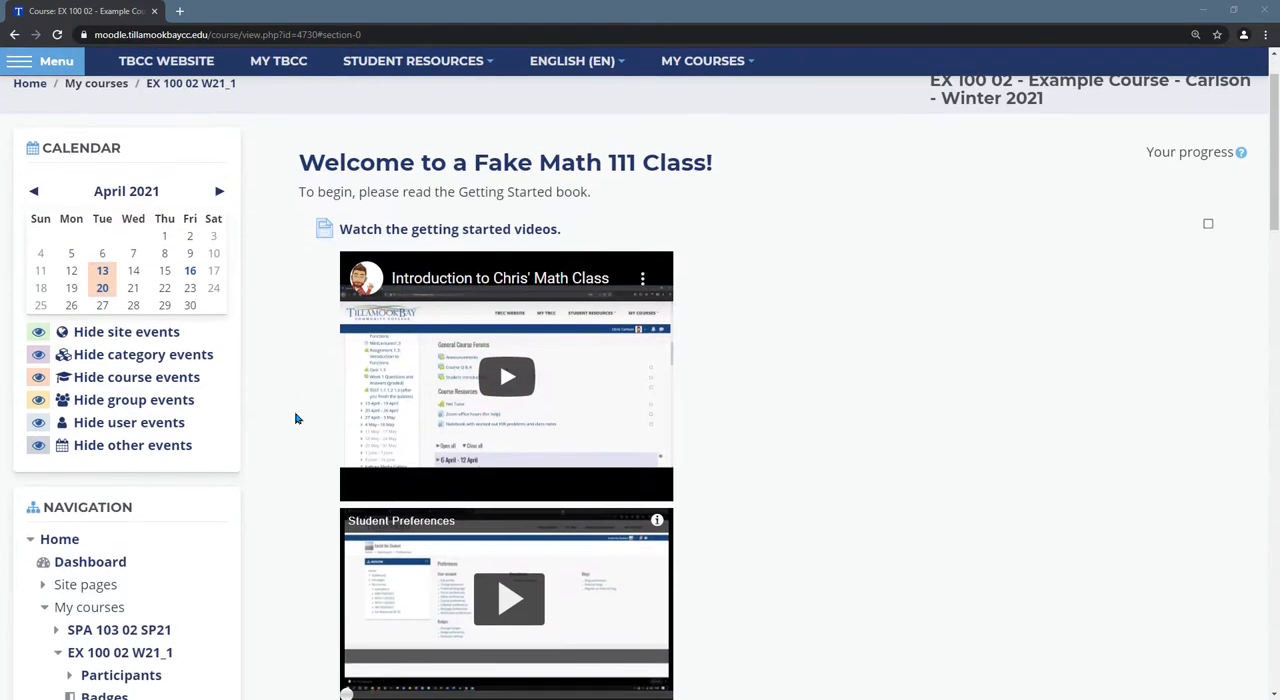
Scroll the course page down past Course Resources to the 11–31 January week sections
scroll(down, 3)
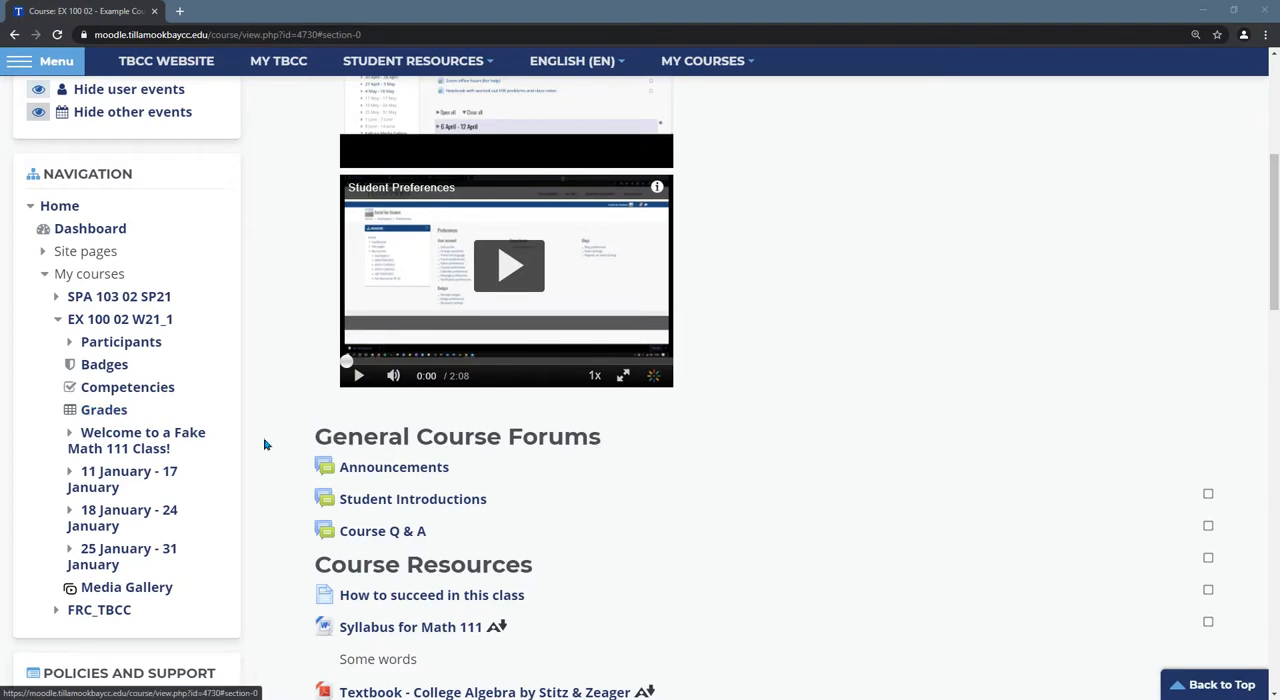
scroll(down, 3)
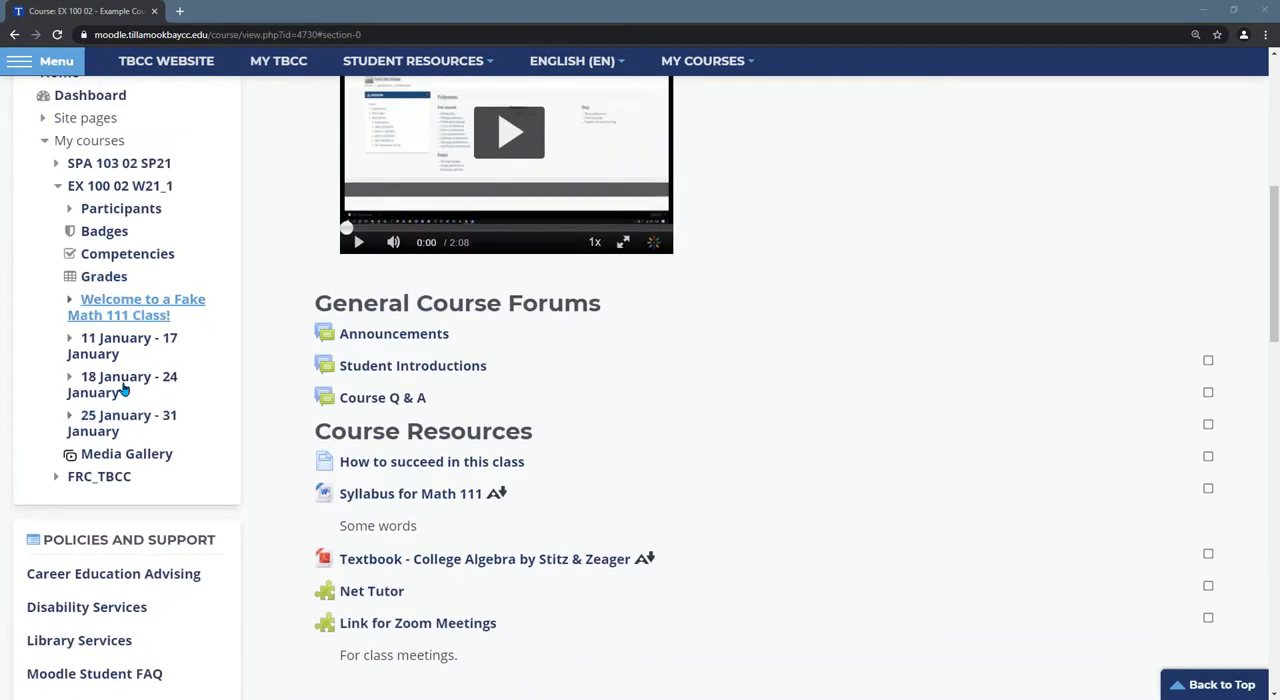
scroll(down, 3)
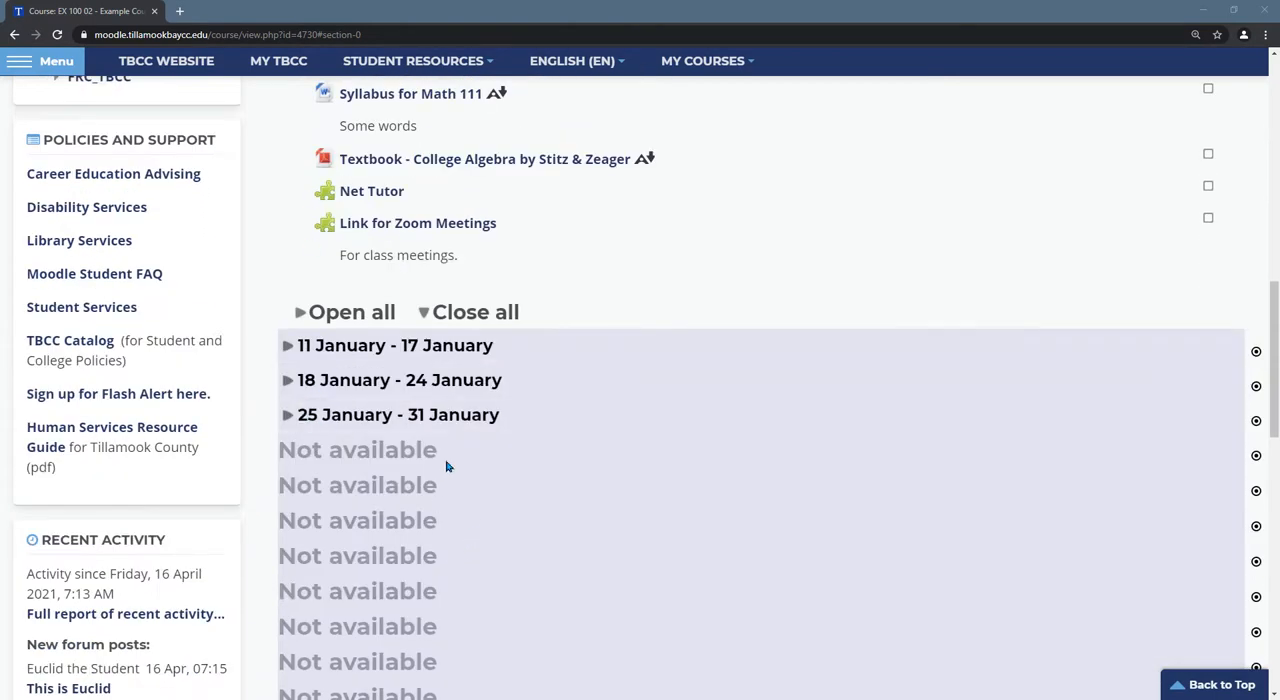
mouse_move(380, 560)
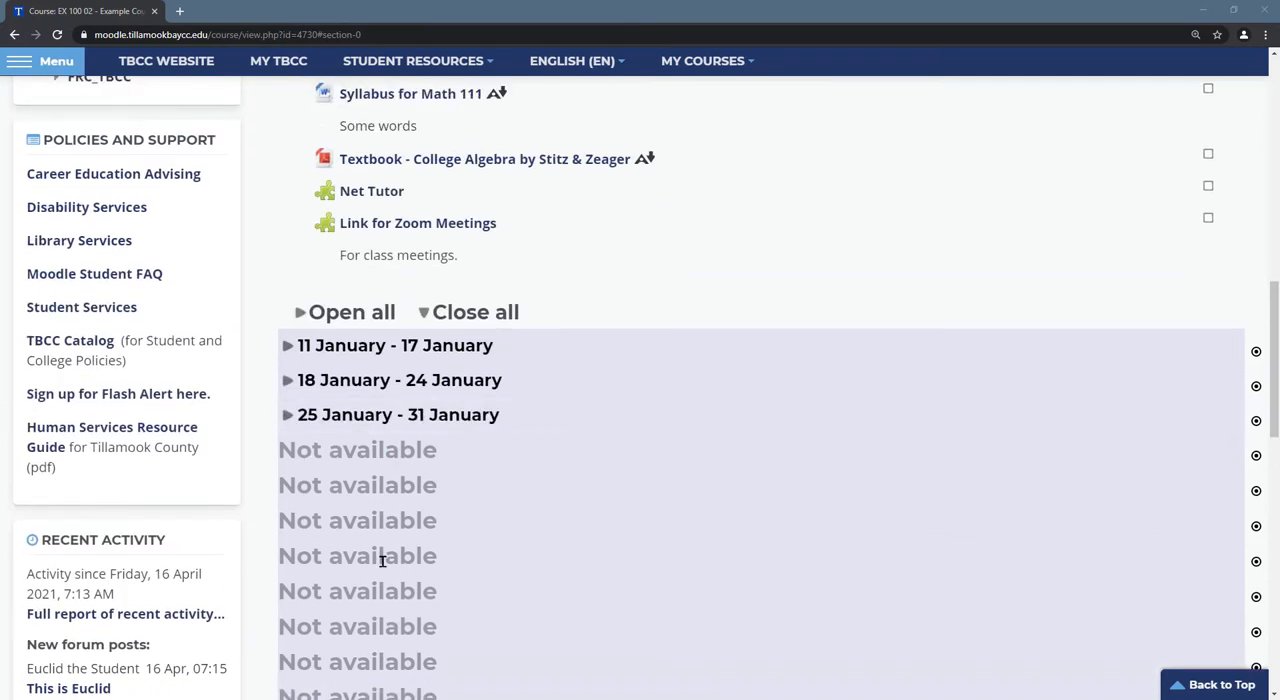
mouse_move(372, 508)
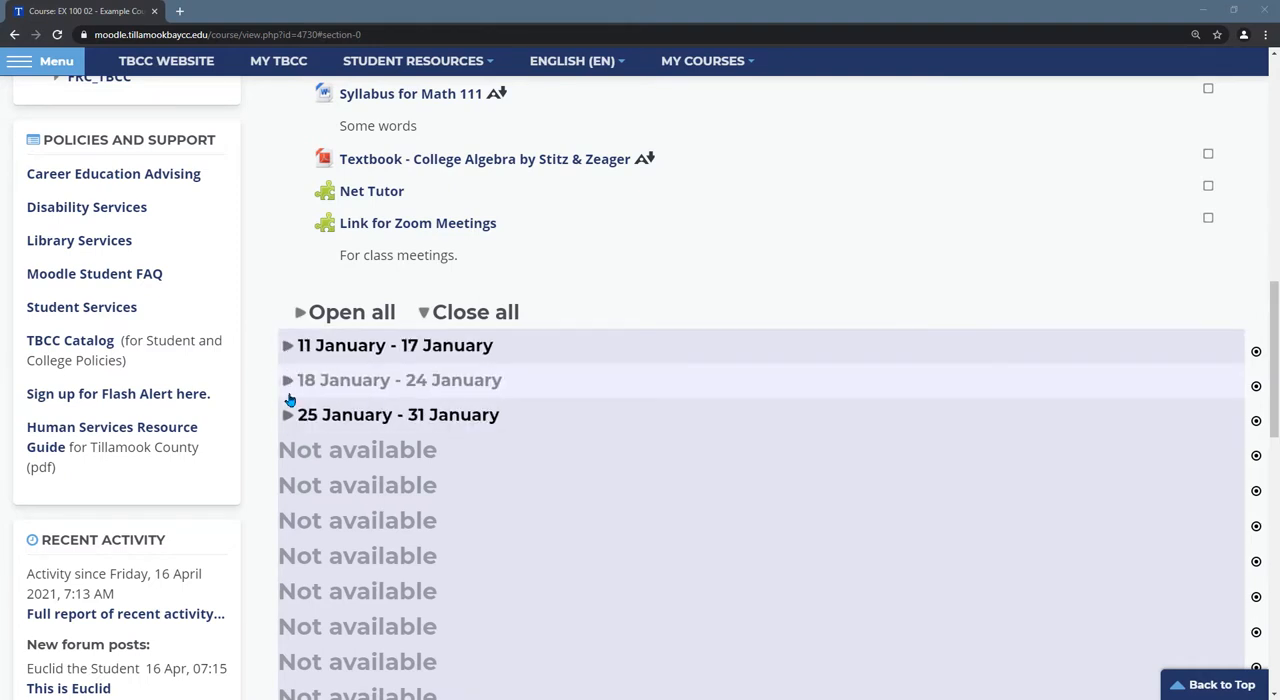
Expand the 18–24 January and 11–17 January weeks to reveal forums, Fake Assign 1 and Section 1.1 materials
click(288, 380)
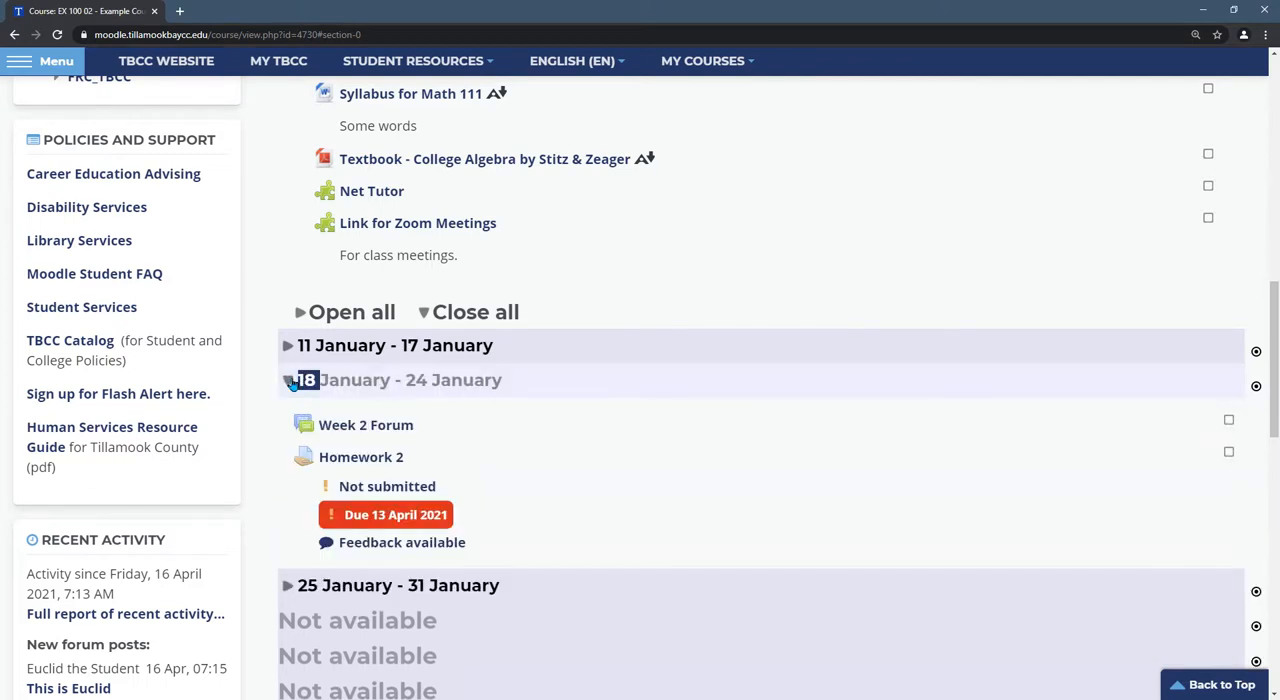
click(288, 344)
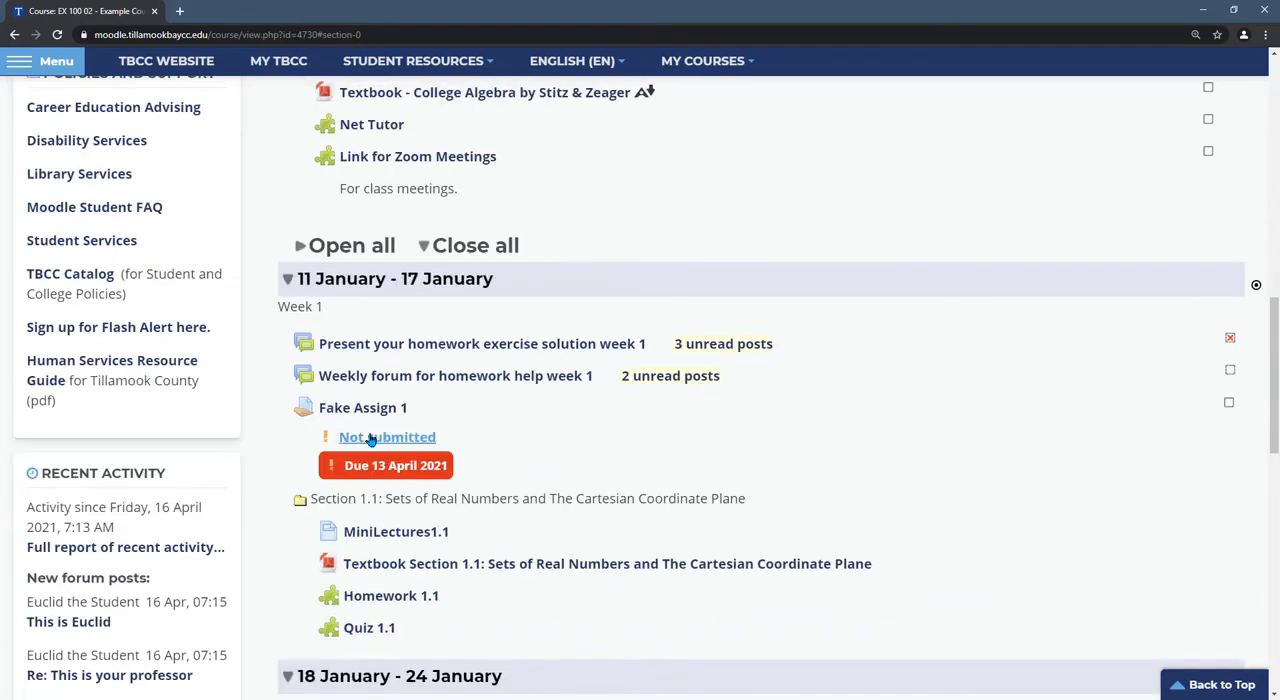
mouse_move(670, 376)
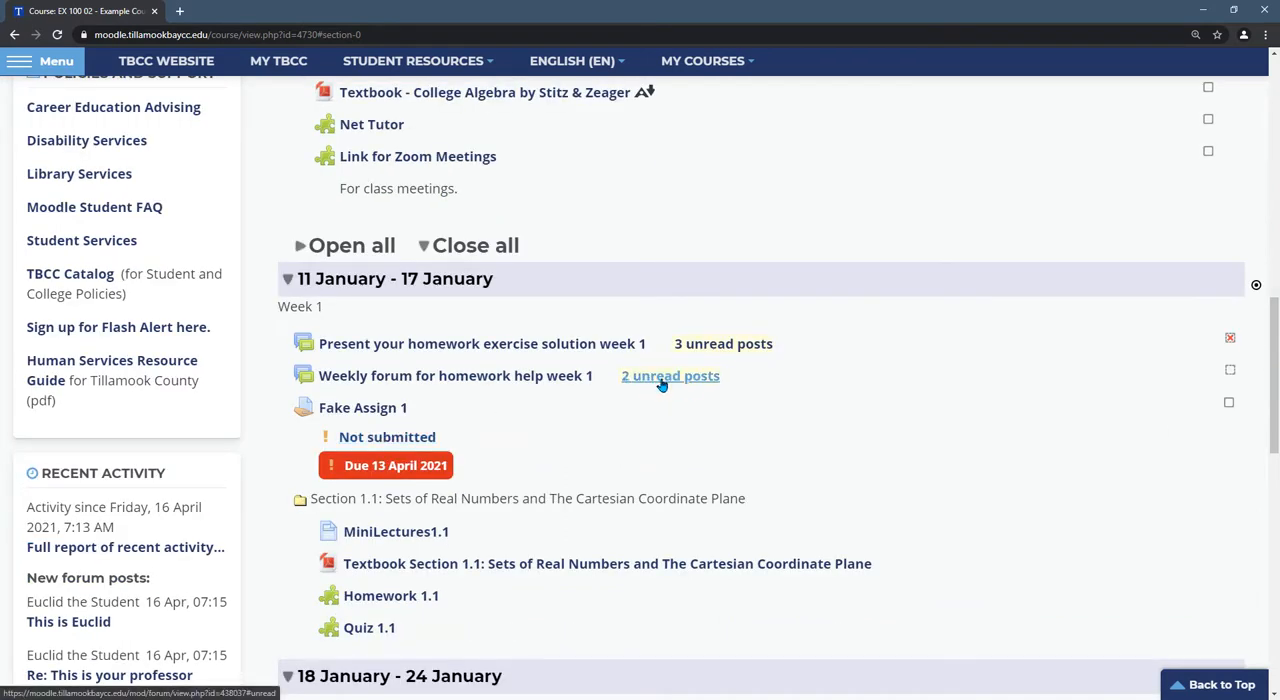
mouse_move(384, 464)
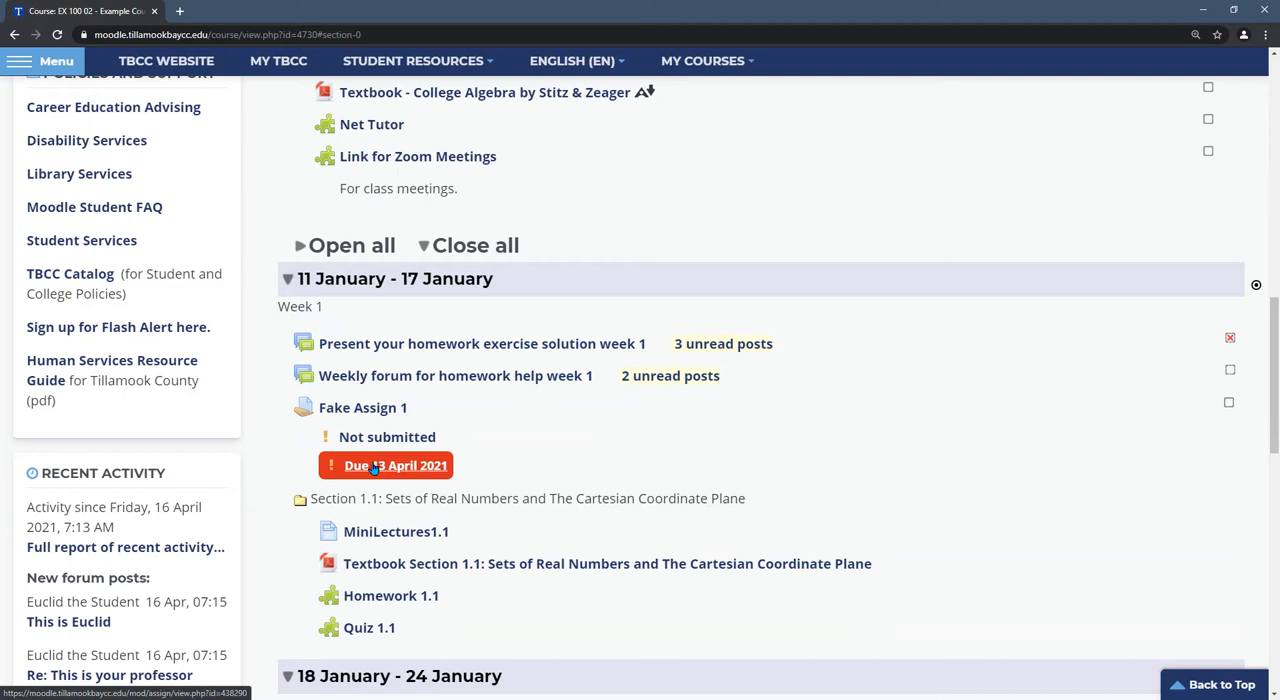
mouse_move(386, 438)
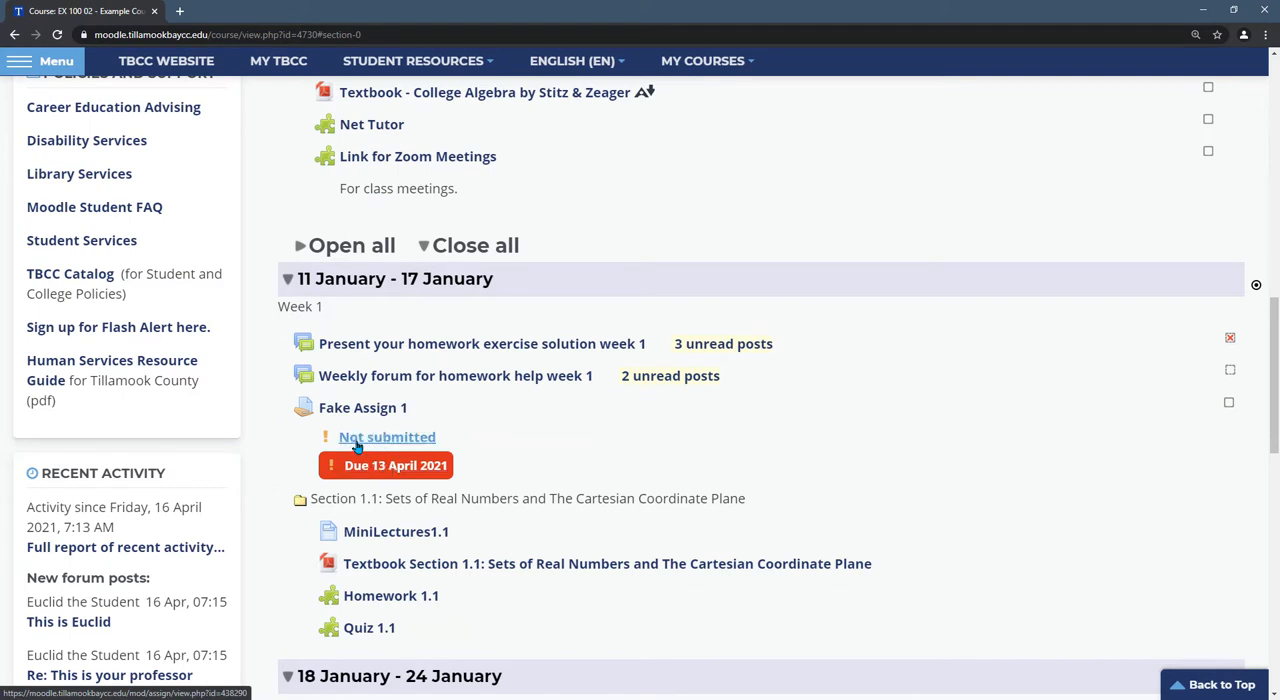
scroll(down, 3)
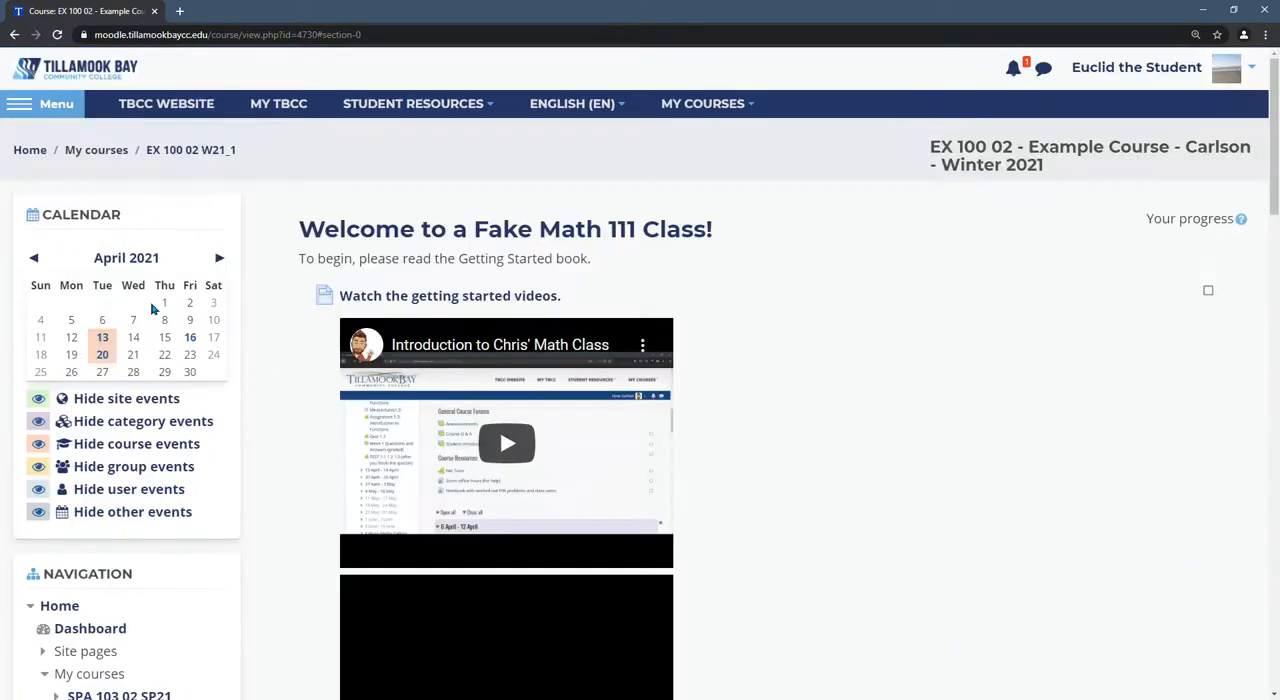
scroll(down, 3)
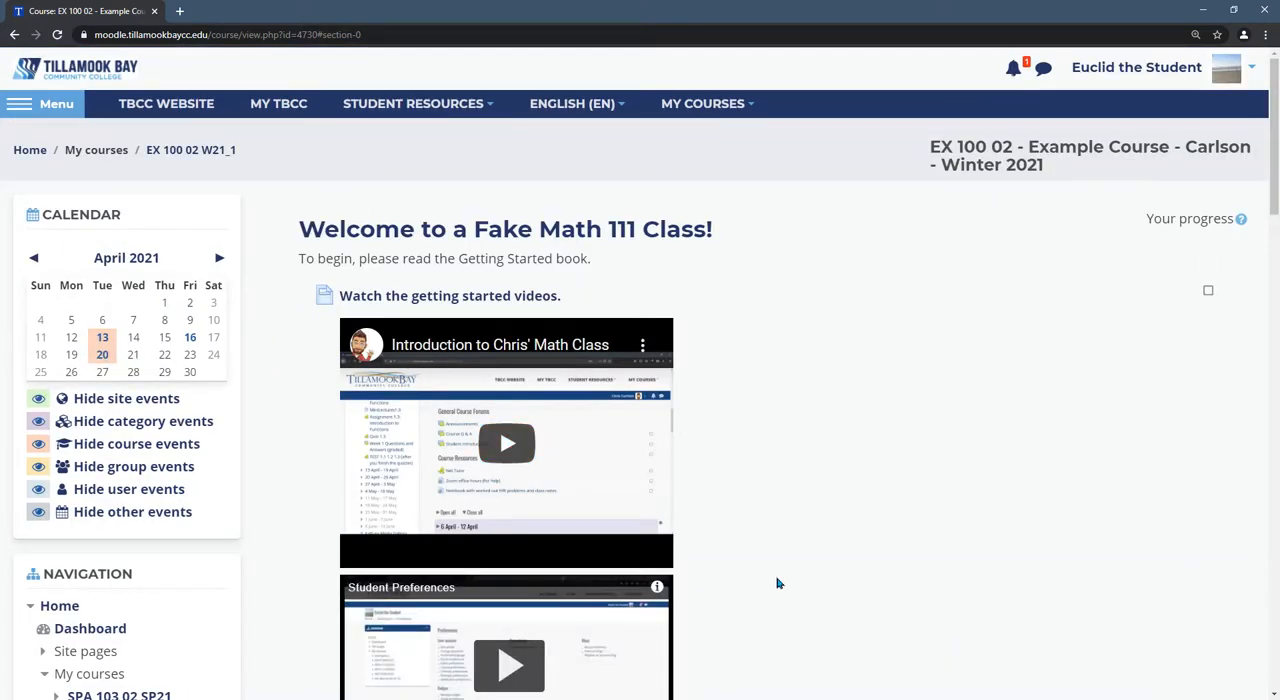
scroll(down, 3)
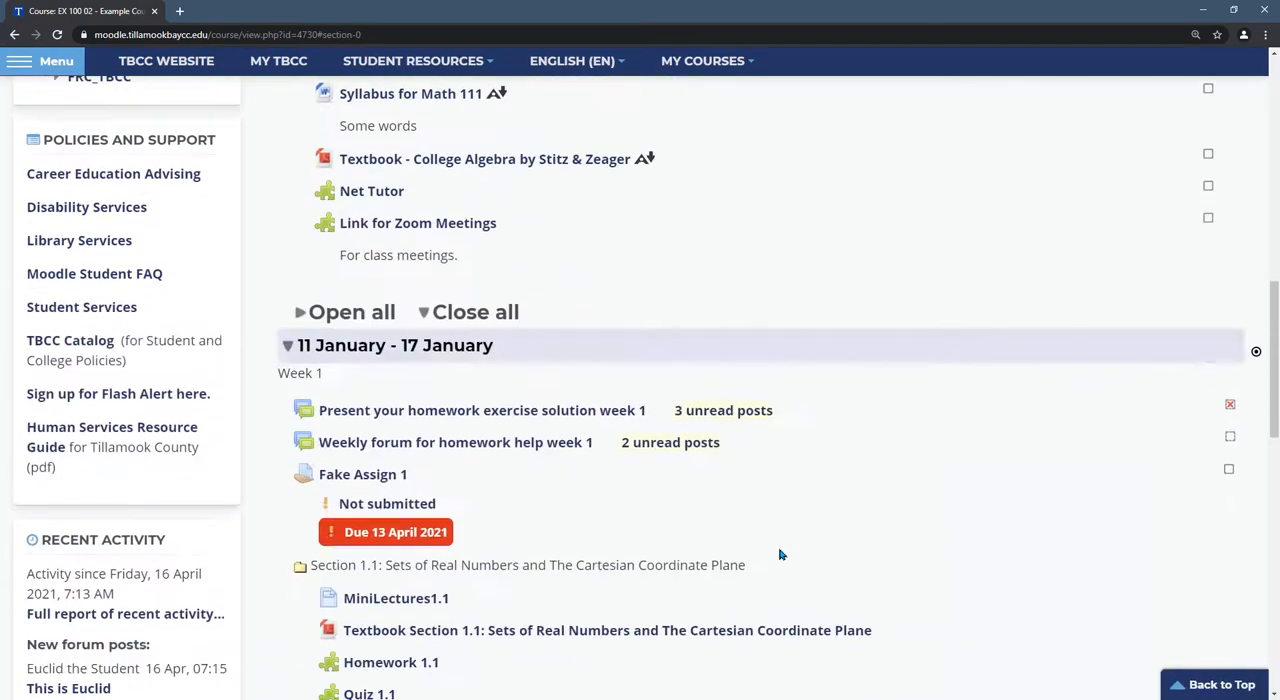